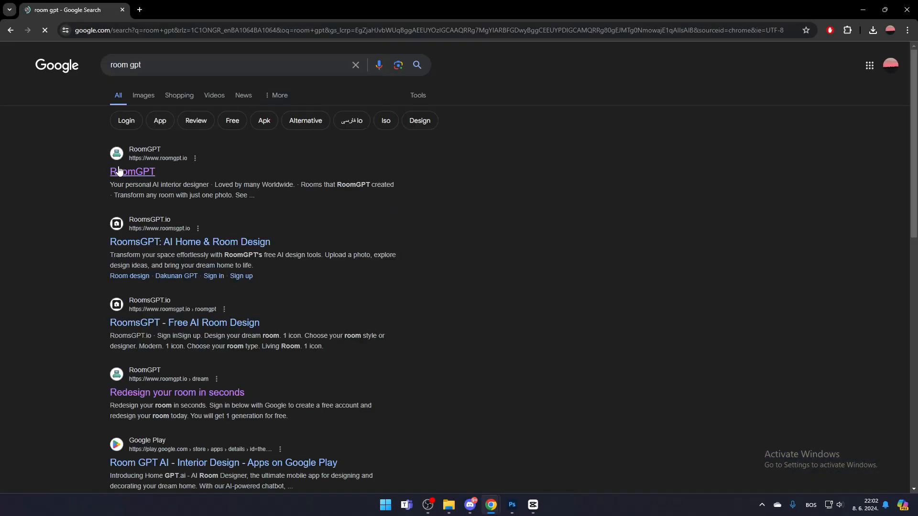
Step: Go to the roomgpt.io homepage from the 'room gpt' search results
left_click(132, 172)
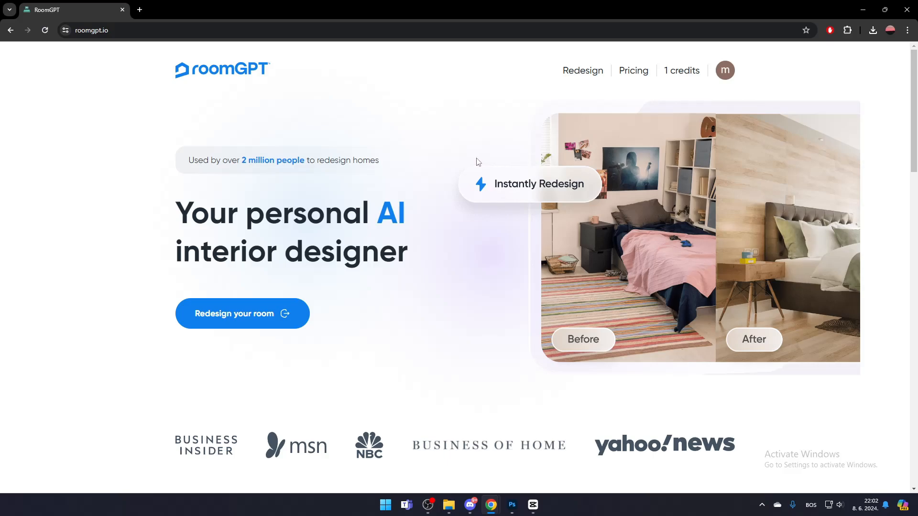
mouse_move(253, 316)
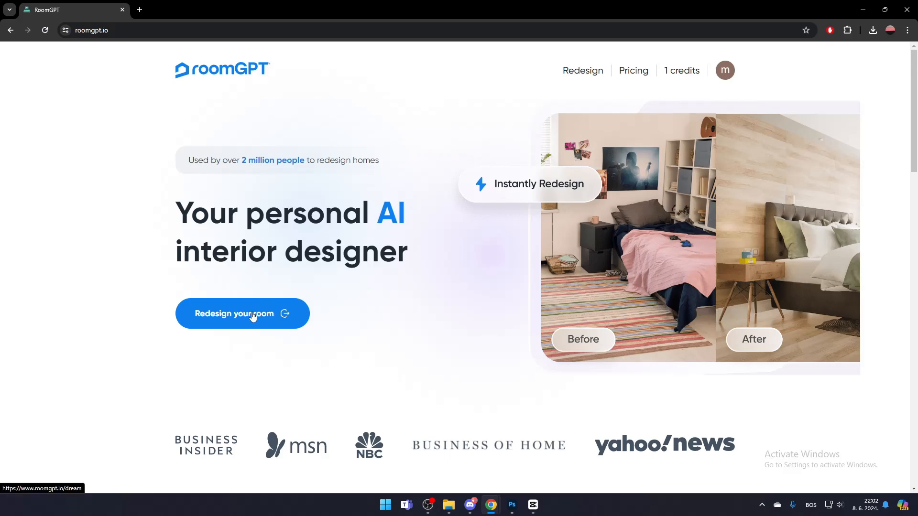
mouse_move(275, 316)
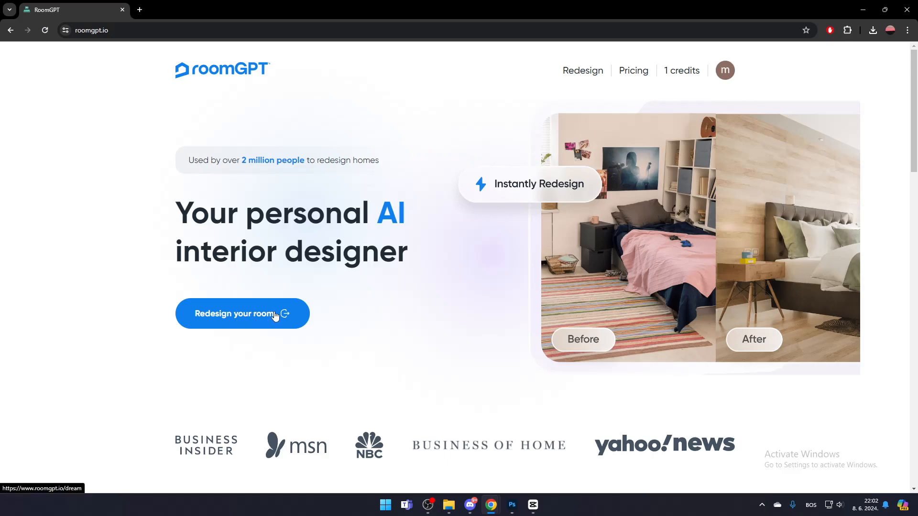
mouse_move(583, 78)
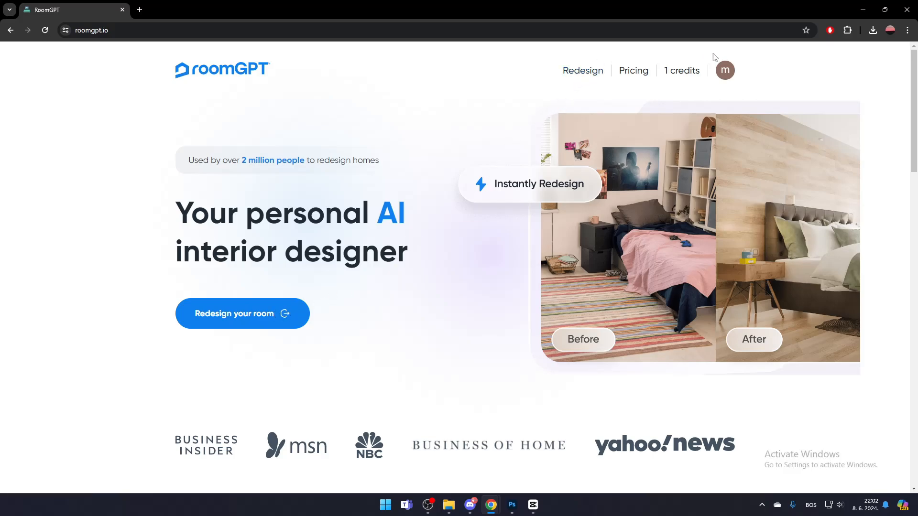
Step: Start 'Redesign your room', then preview the iStock living room photo in the image search tab
left_click(243, 314)
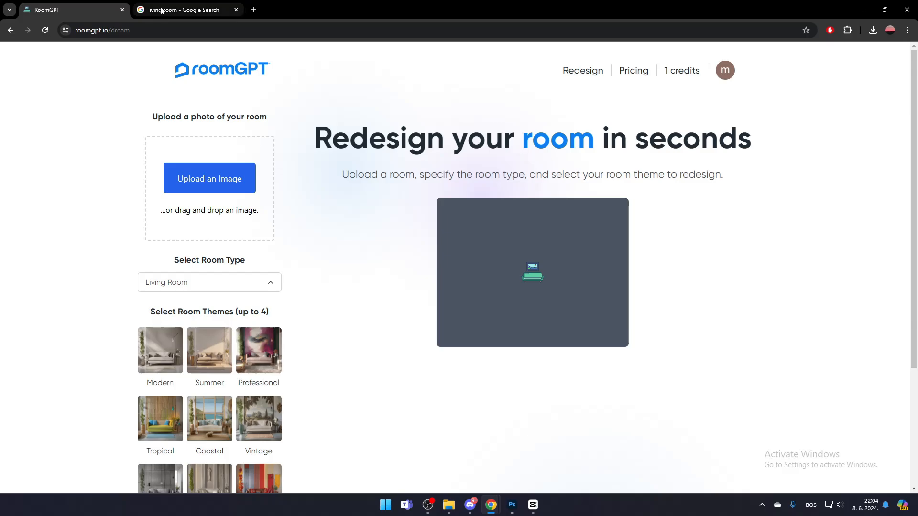
left_click(186, 9)
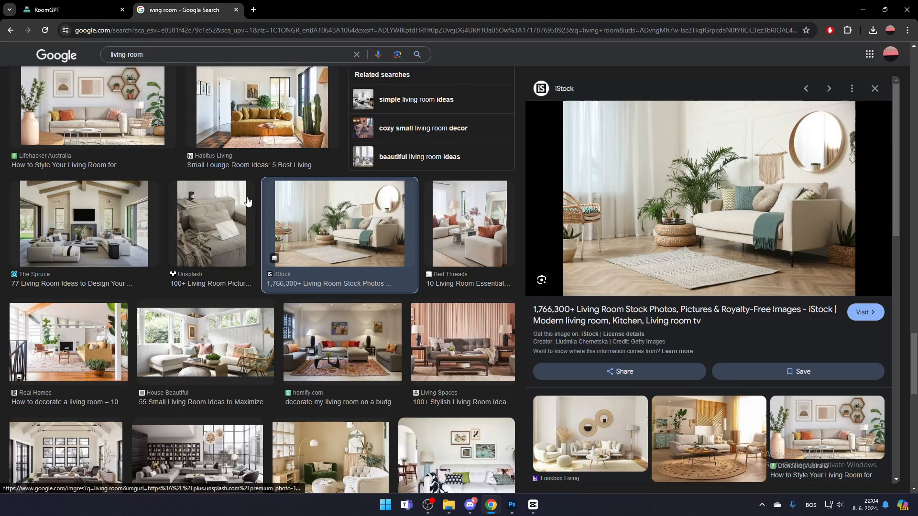
left_click(46, 9)
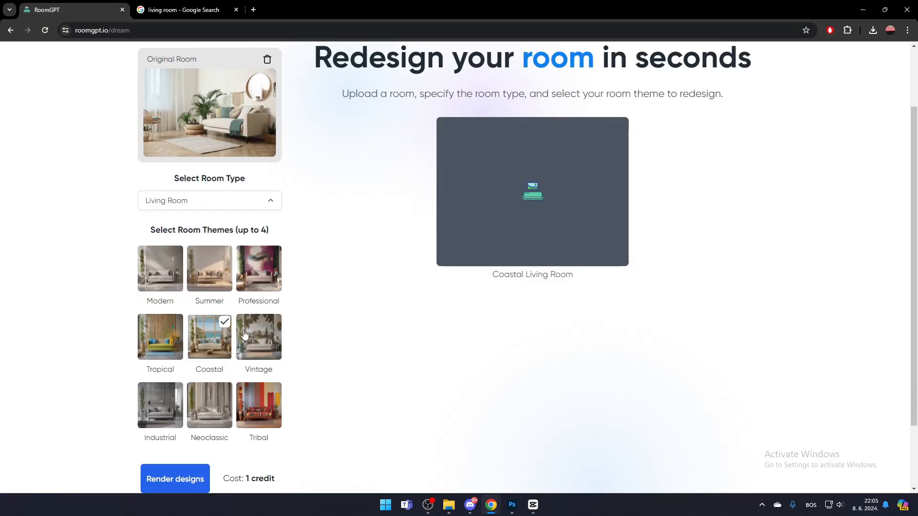
mouse_move(263, 244)
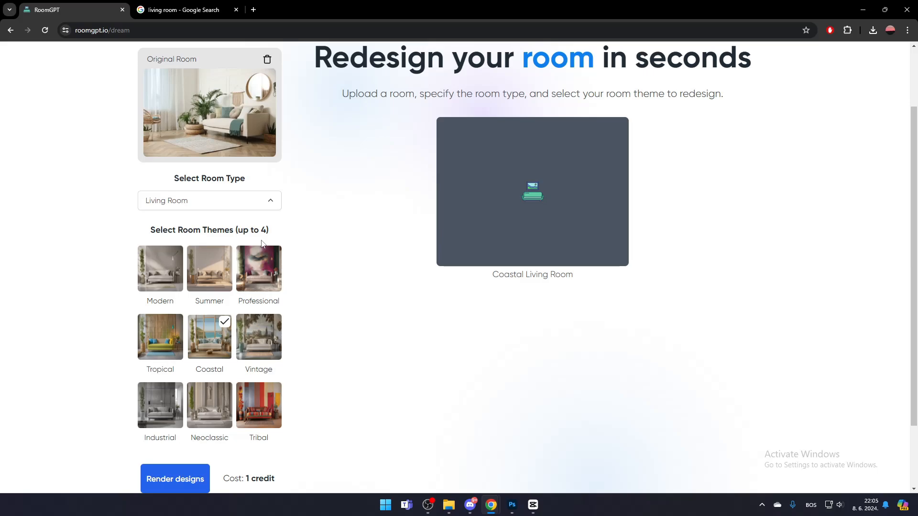
Step: With the living room photo uploaded and Living Room type kept, choose the Coastal theme
scroll("down", 3)
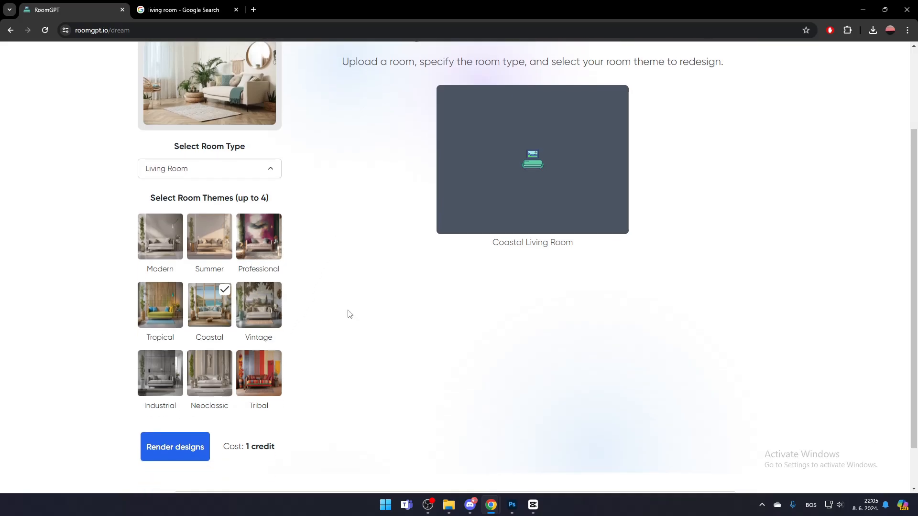
mouse_move(328, 337)
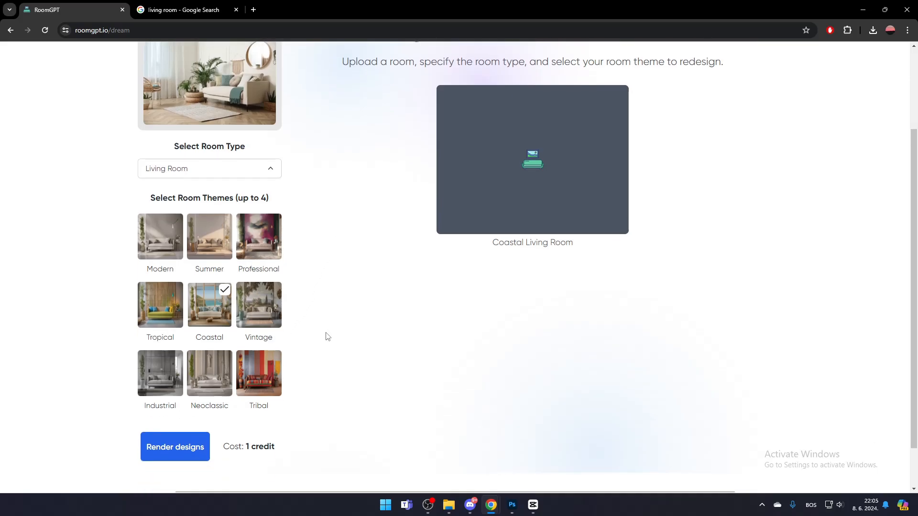
mouse_move(229, 222)
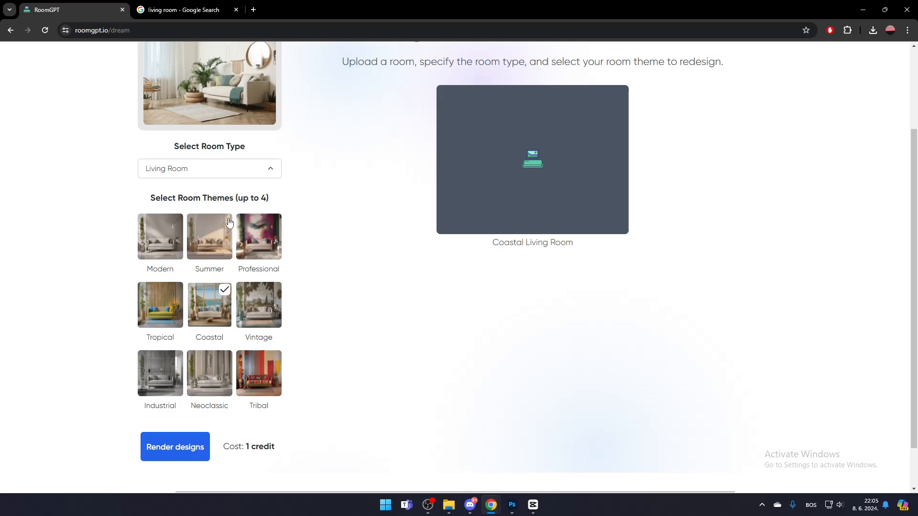
mouse_move(251, 457)
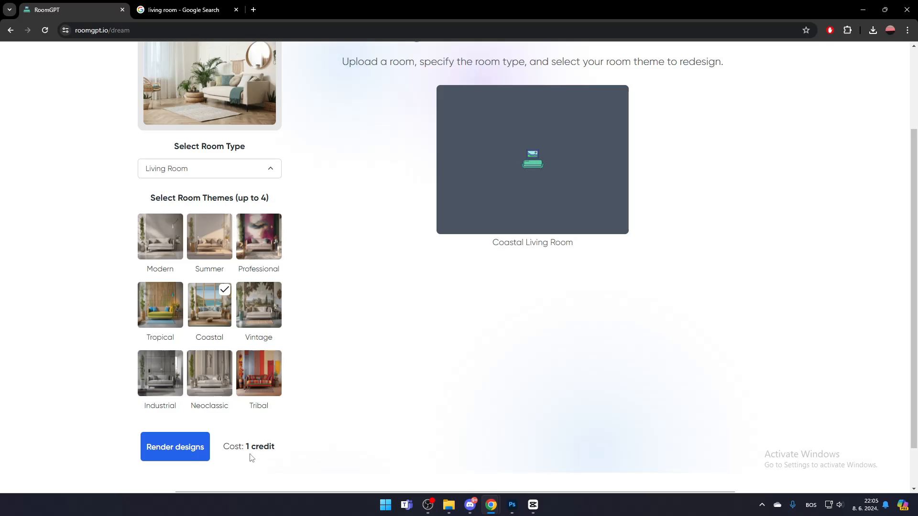
left_click(175, 446)
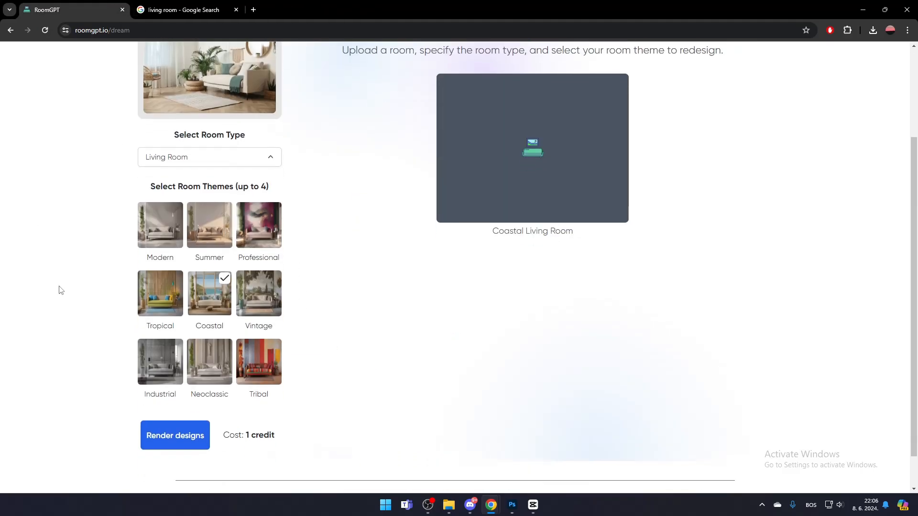
scroll("up", 3)
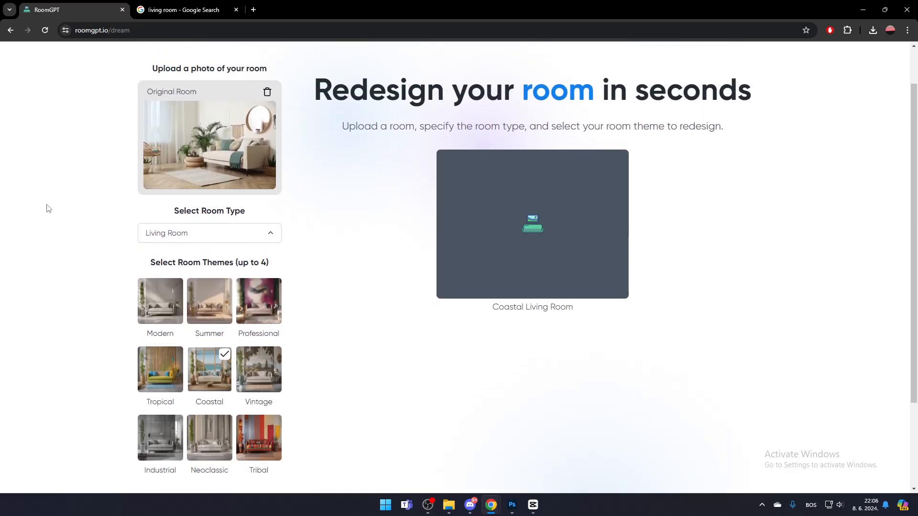
scroll("down", 3)
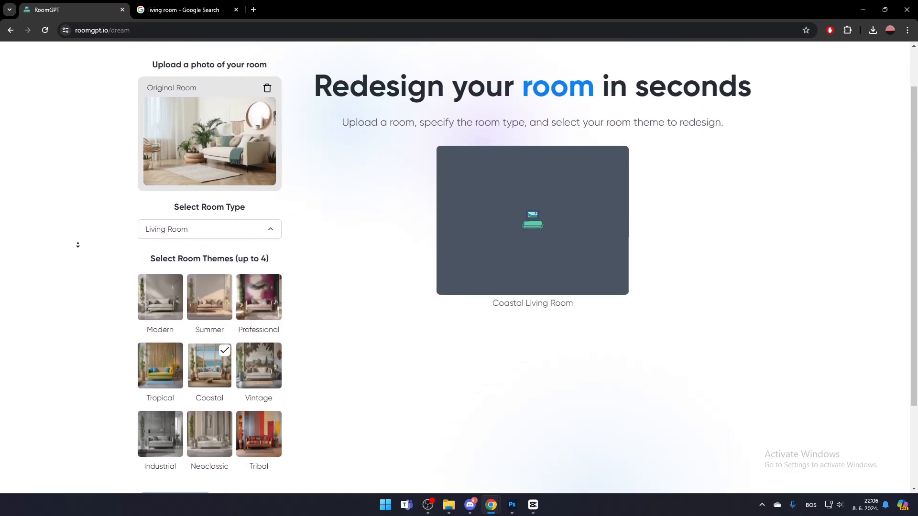